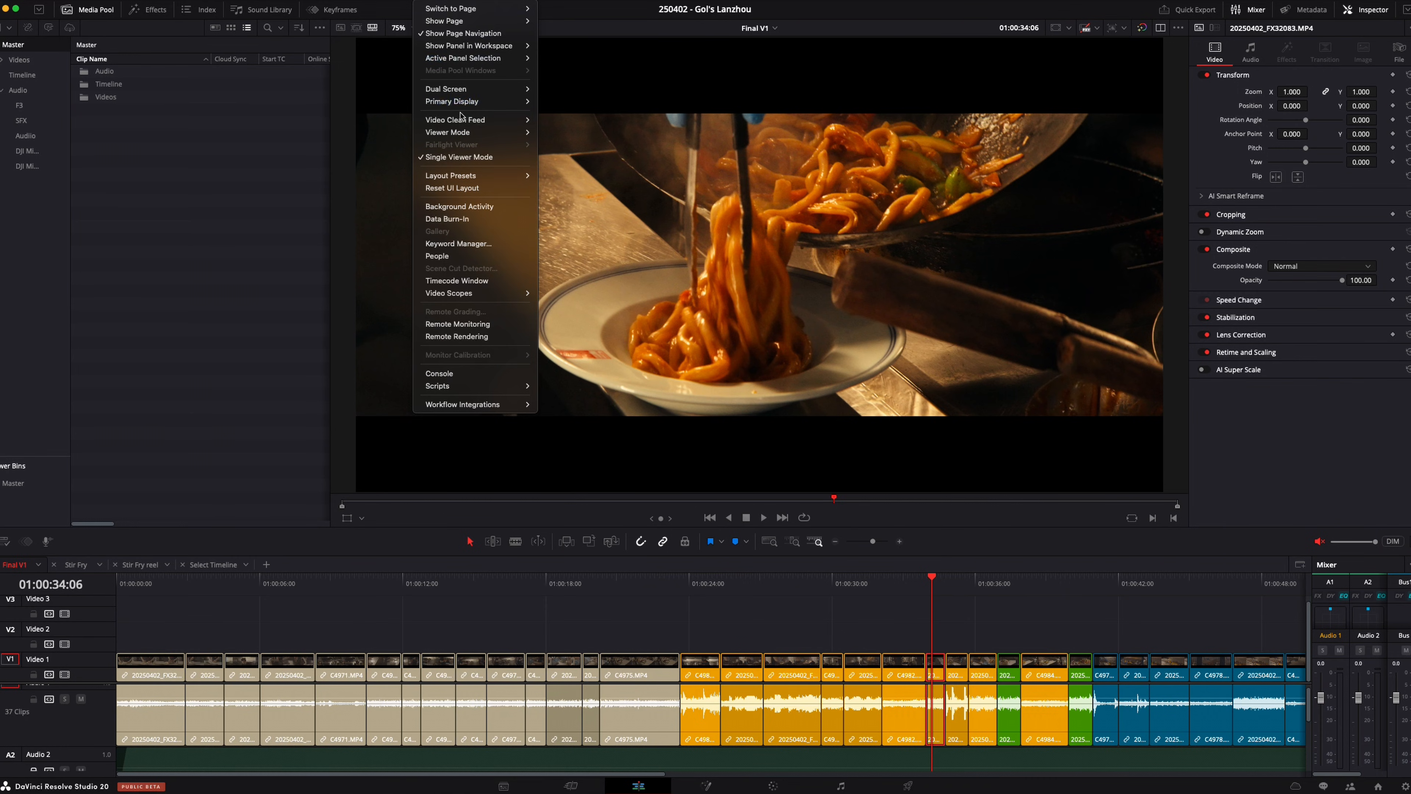
Enable Video Clean Feed from the Workspace menu for the viewer output
{"action": "left_click", "coordinate": [455, 119]}
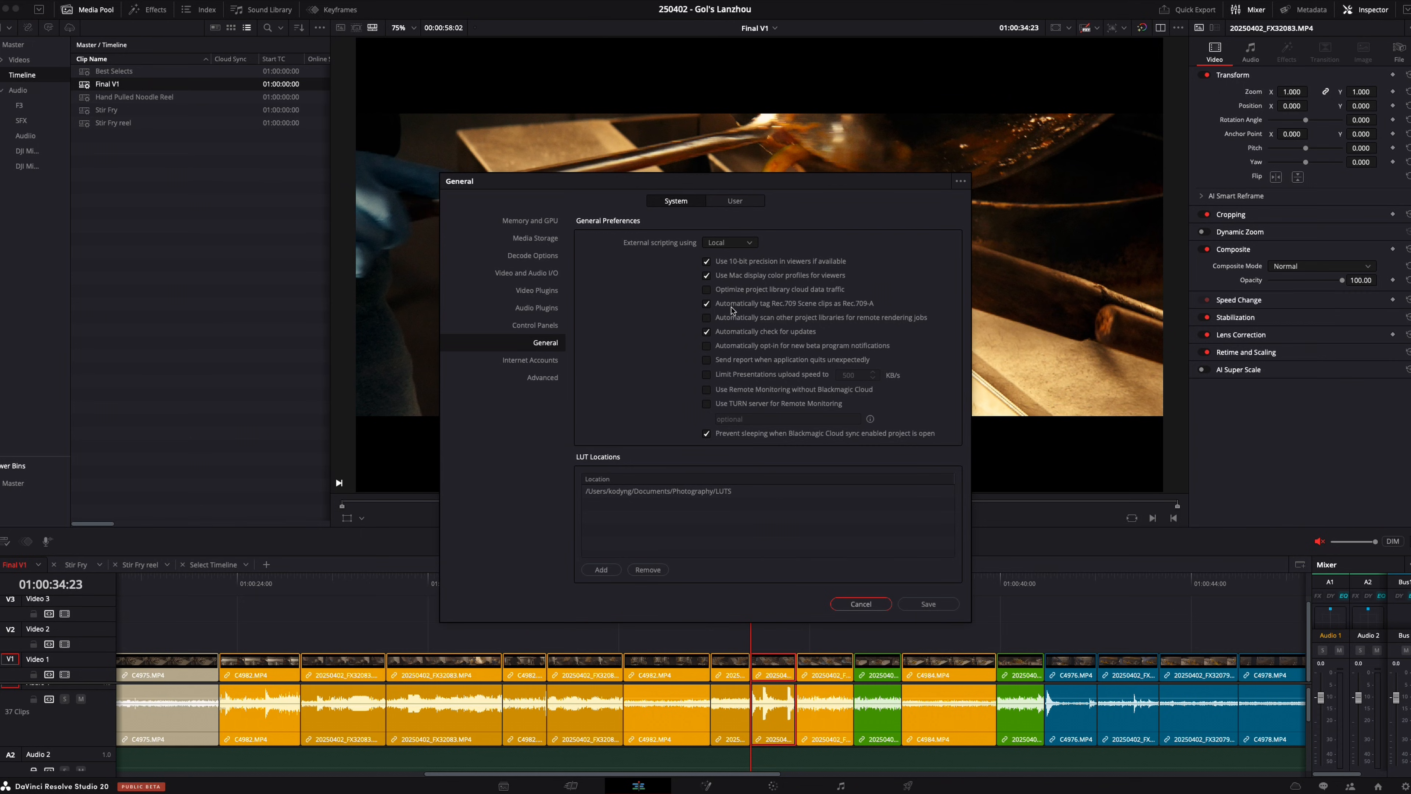
{"action": "mouse_move", "coordinate": [809, 309]}
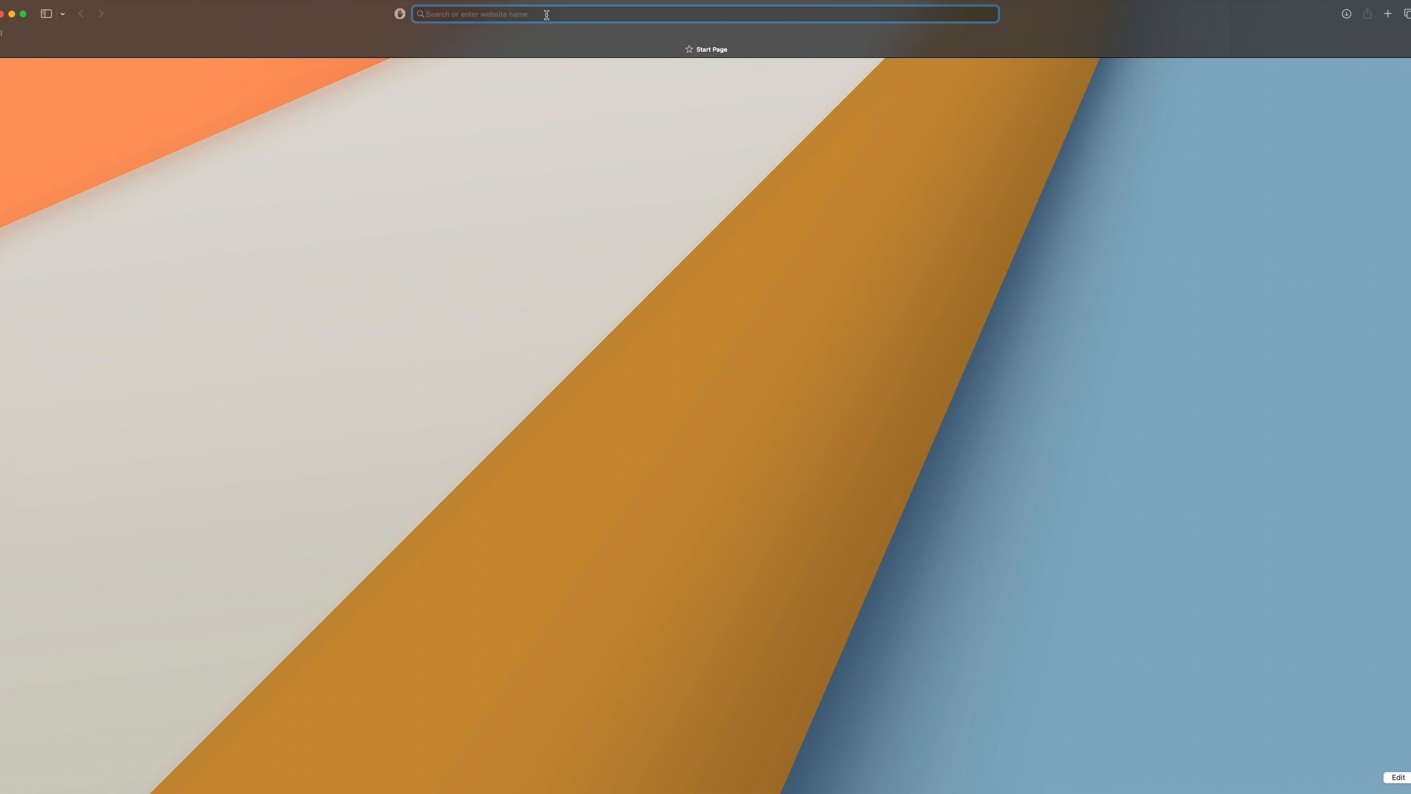
Search Google for 'blackmagic downl' and open the Blackmagic Design Support Center result
{"action": "type", "text": "blackmagicdesign.com"}
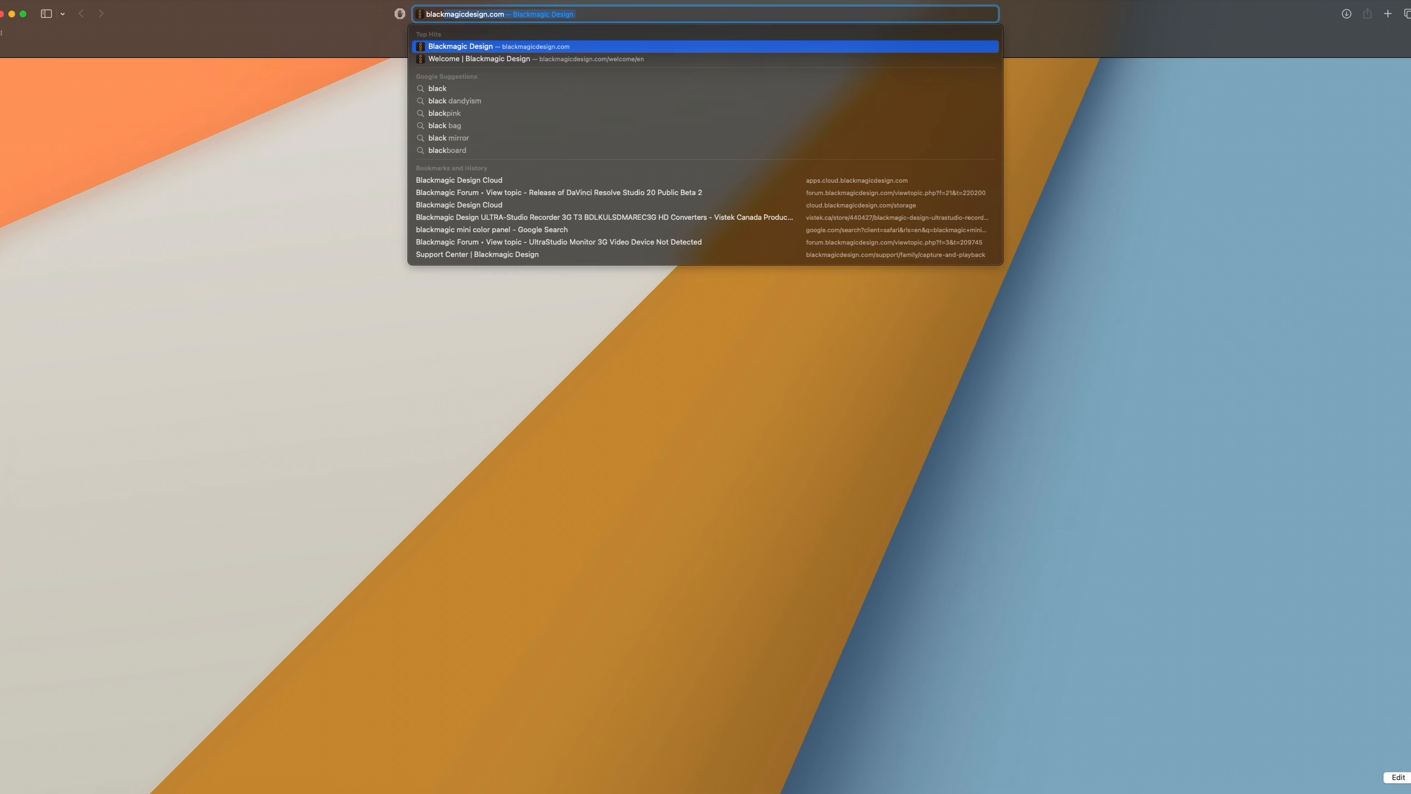
{"action": "type", "text": "blackmagic download"}
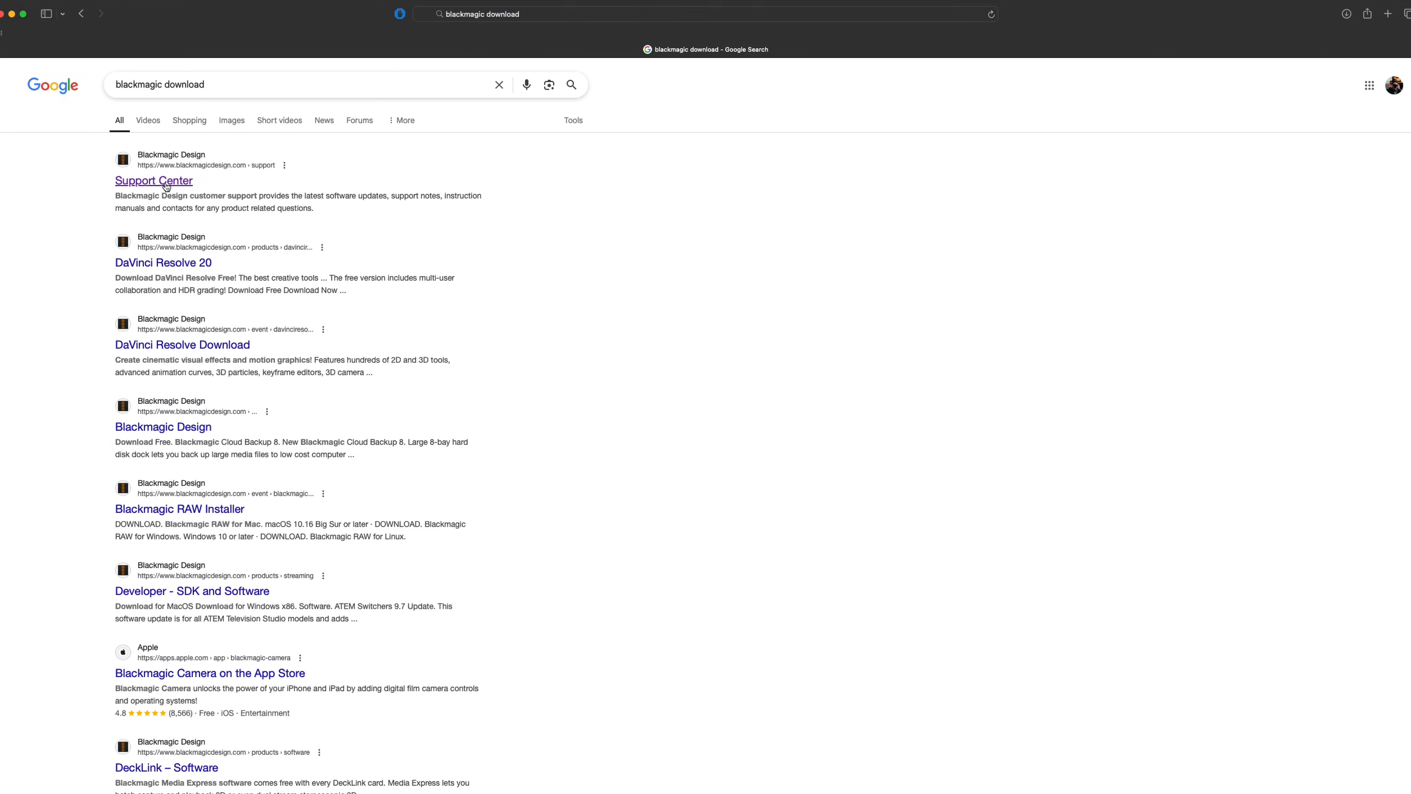
{"action": "left_click", "coordinate": [154, 181]}
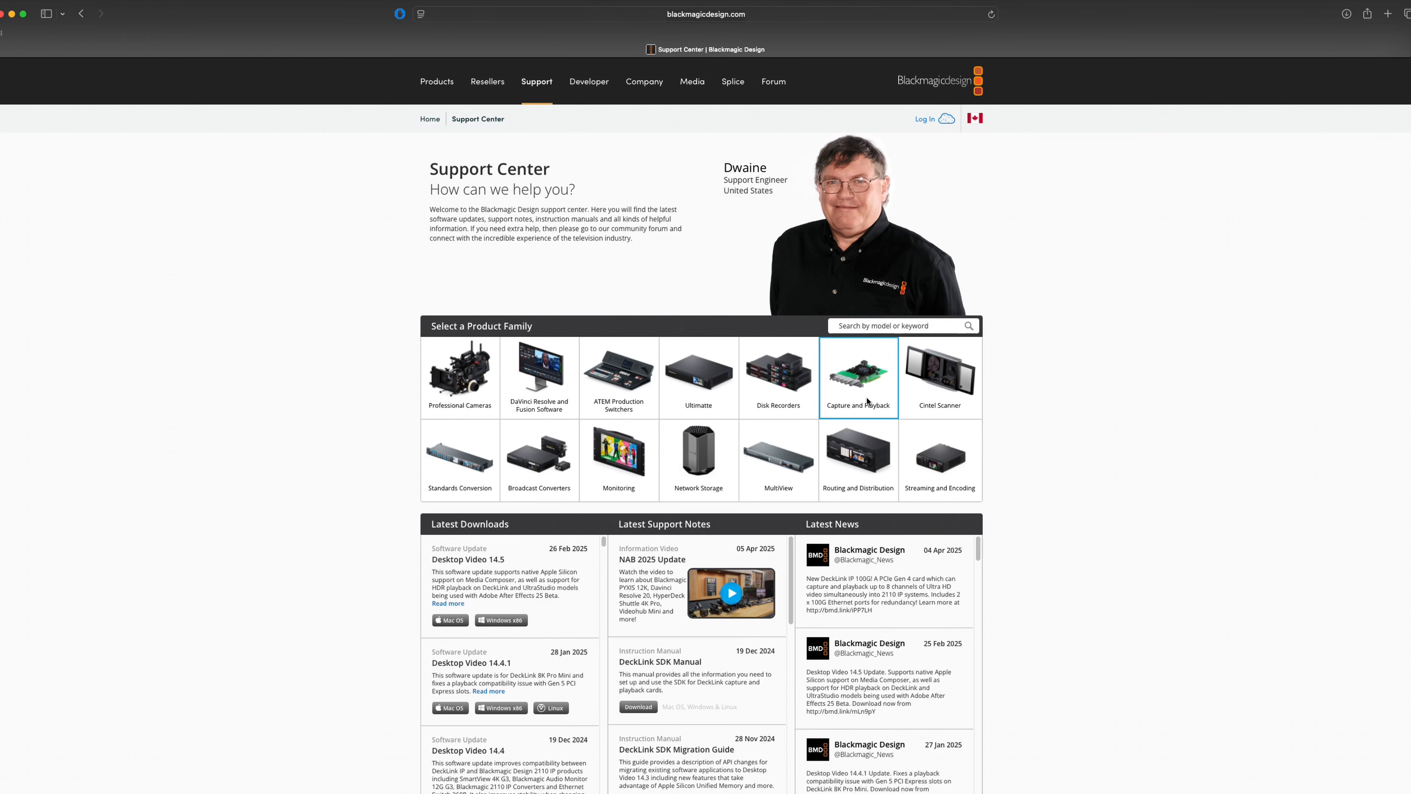
{"action": "scroll", "scroll_direction": "down", "scroll_amount": 3}
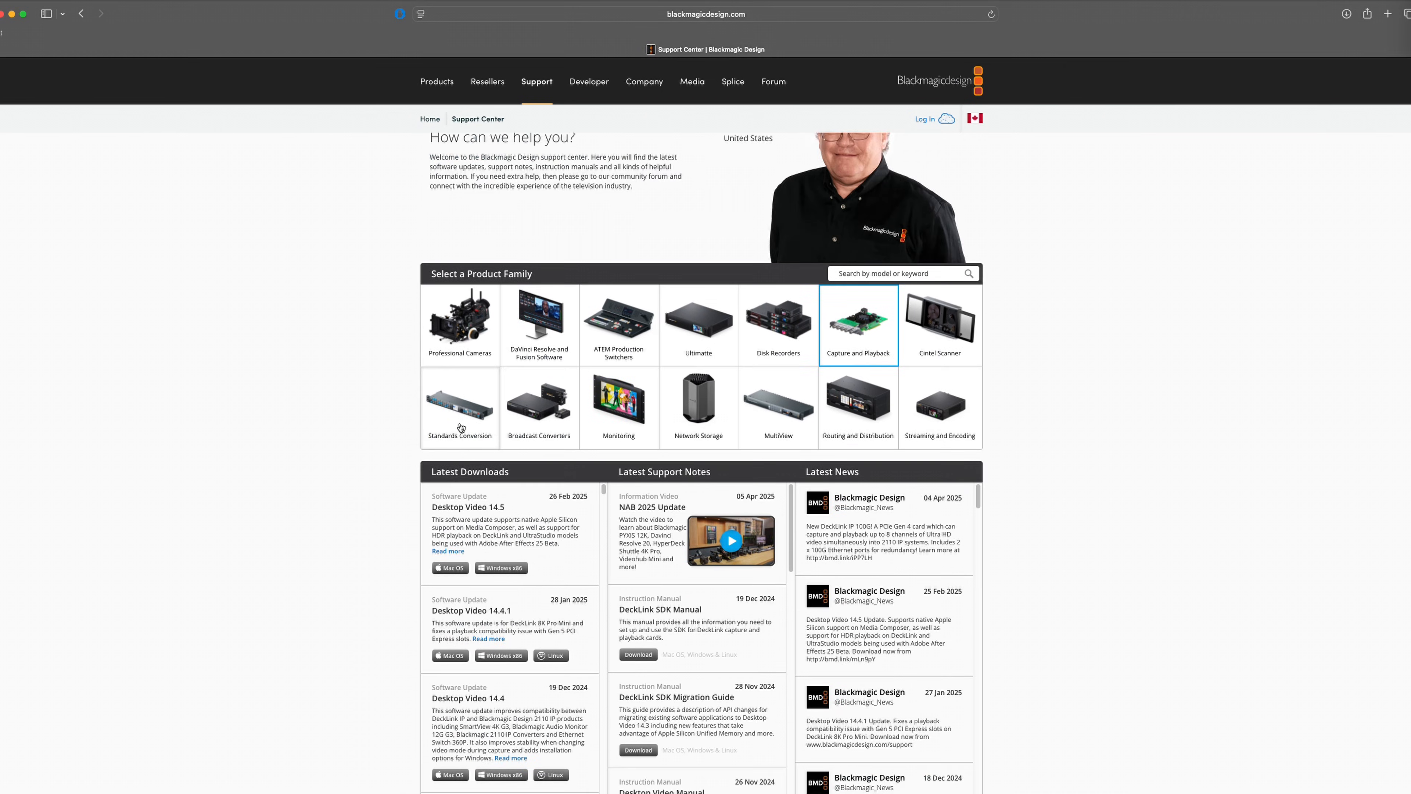
{"action": "scroll", "scroll_direction": "down", "scroll_amount": 3}
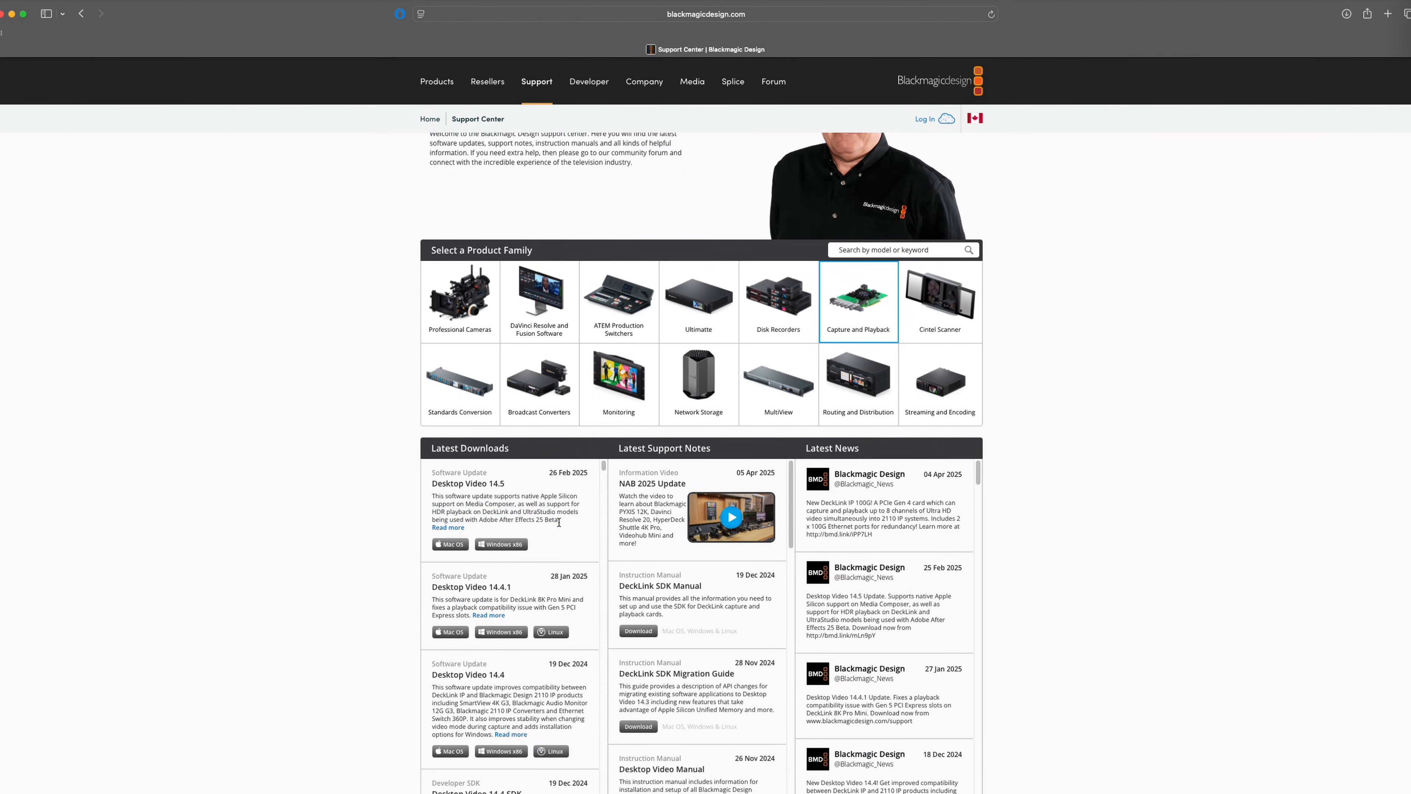
{"action": "mouse_move", "coordinate": [290, 518]}
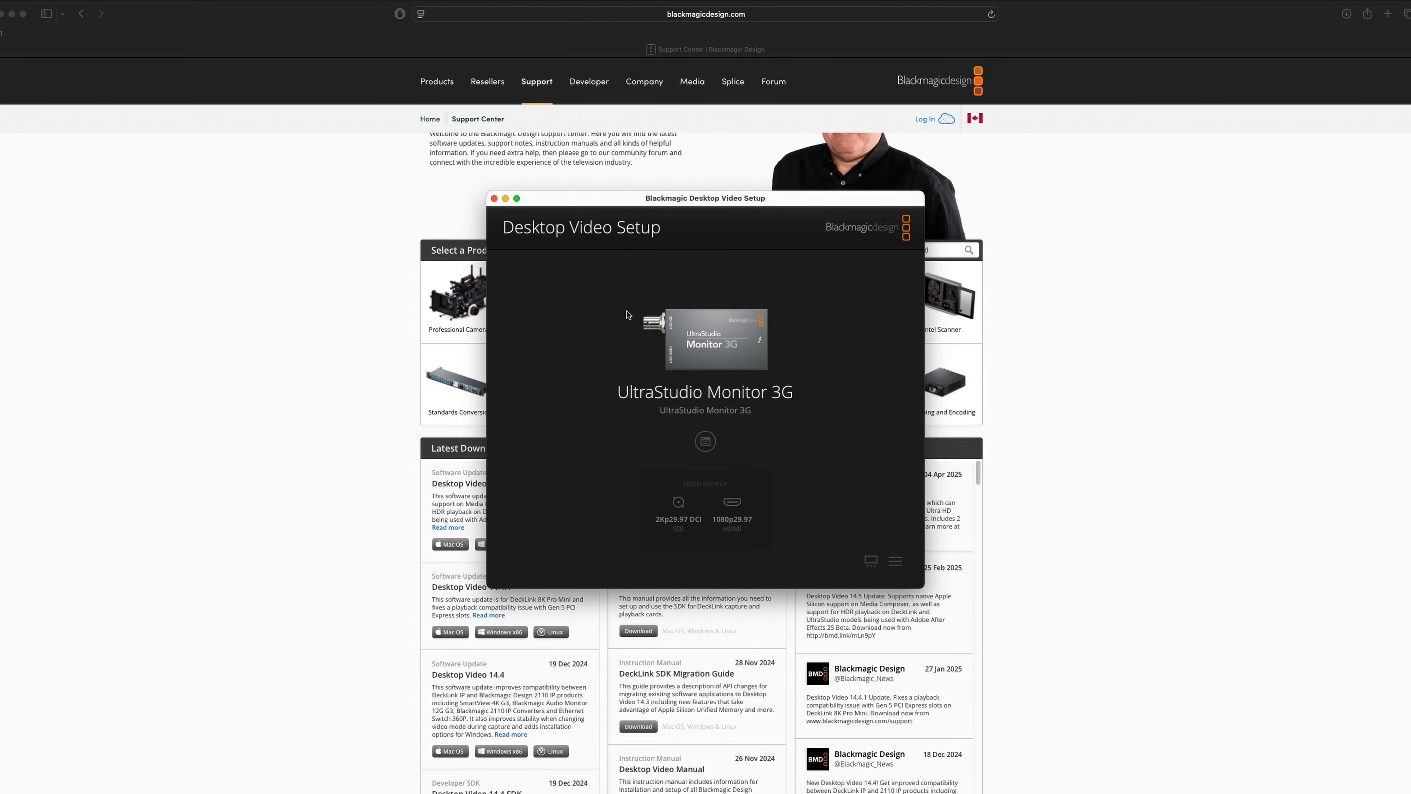
{"action": "mouse_move", "coordinate": [708, 351]}
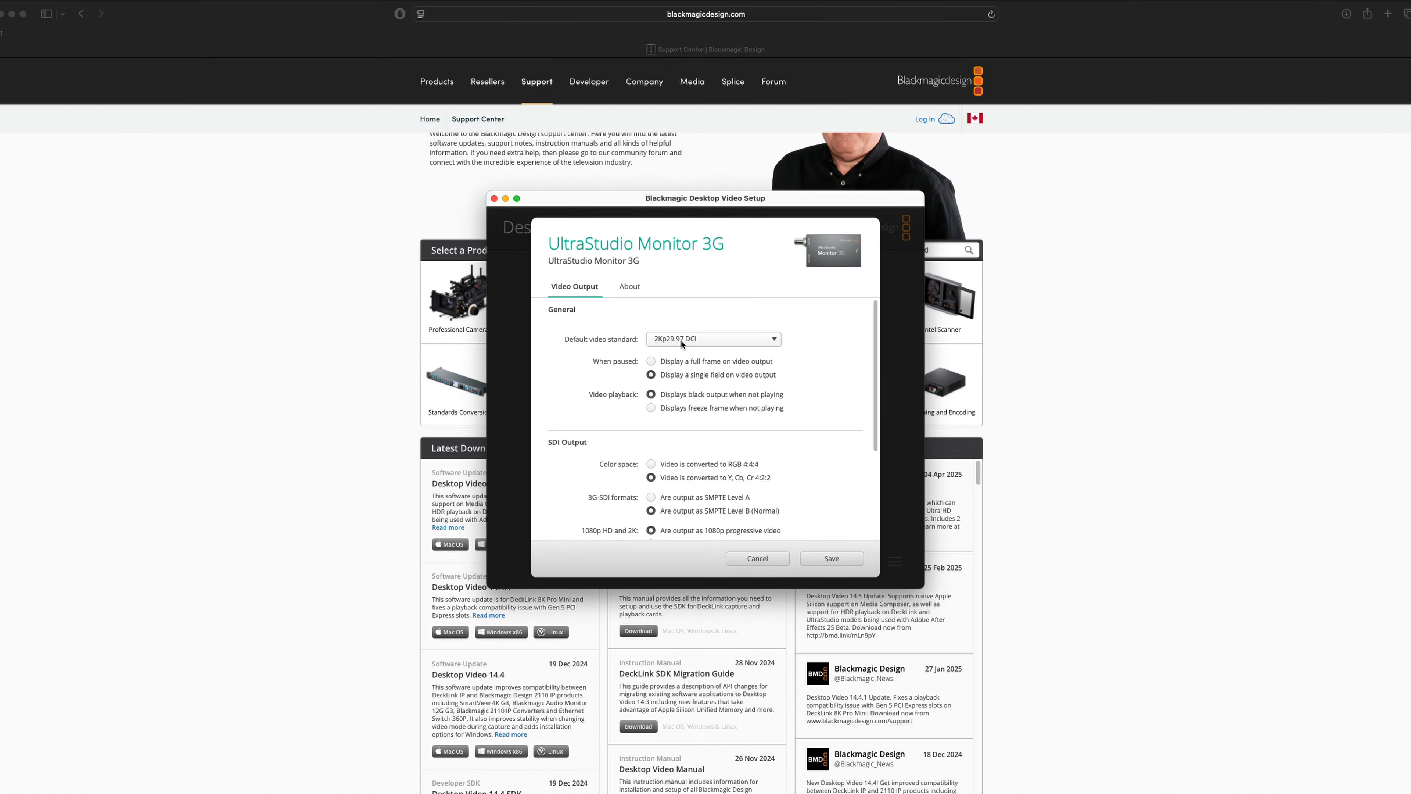
Scroll through the UltraStudio Monitor 3G Video Output options
{"action": "scroll", "scroll_direction": "down", "scroll_amount": 3}
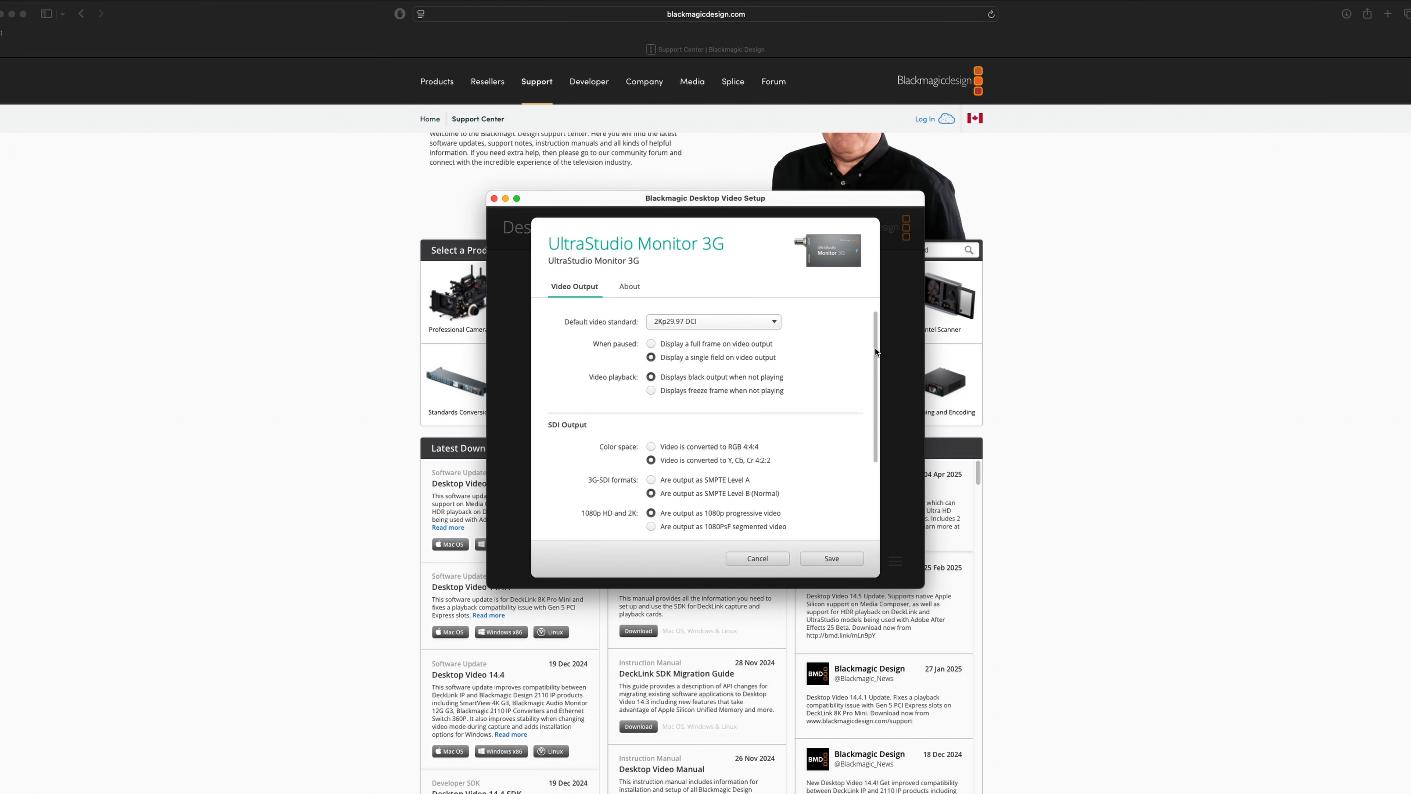